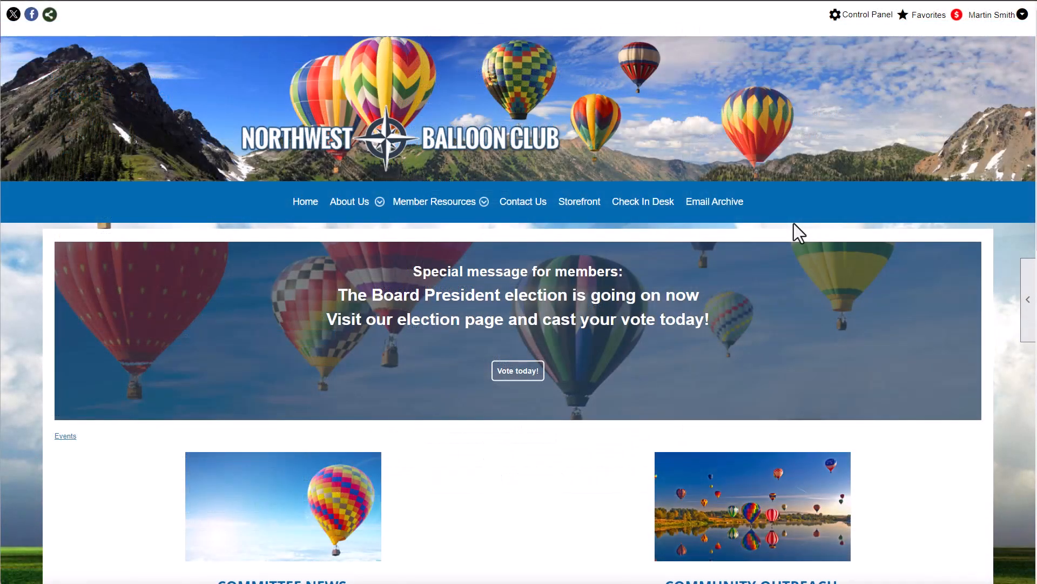
Go to People Manager through the Control Panel.
{"action": "left_click", "coordinate": [866, 14]}
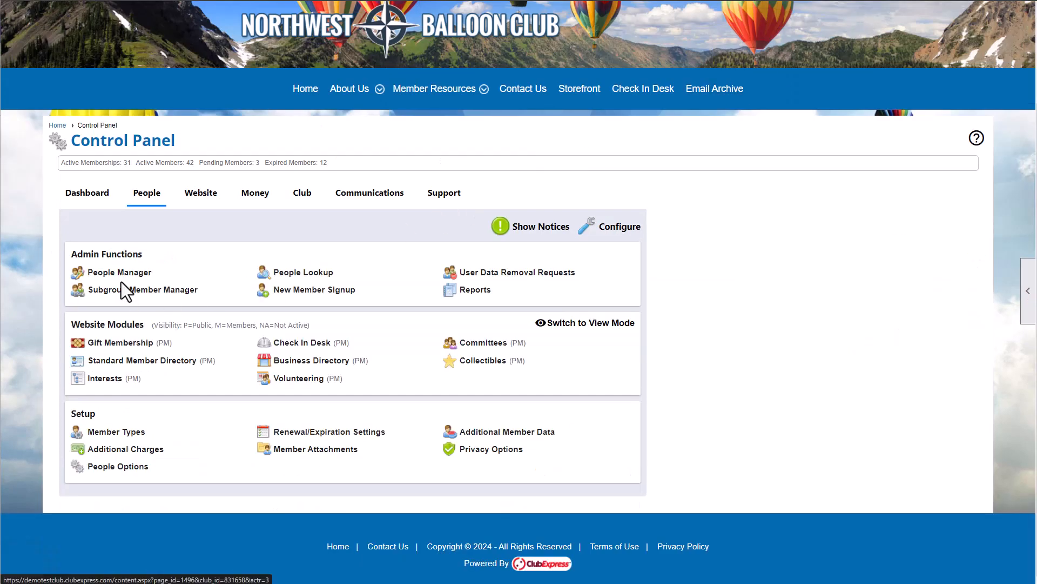
{"action": "left_click", "coordinate": [120, 272]}
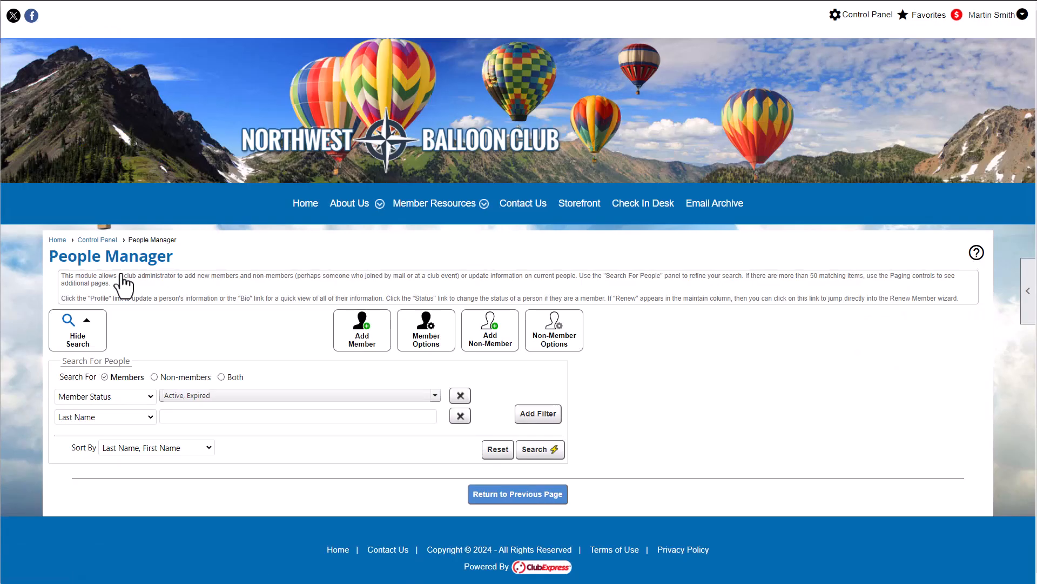
Search members filtered by Member Type set to Family Membership.
{"action": "left_click", "coordinate": [104, 416]}
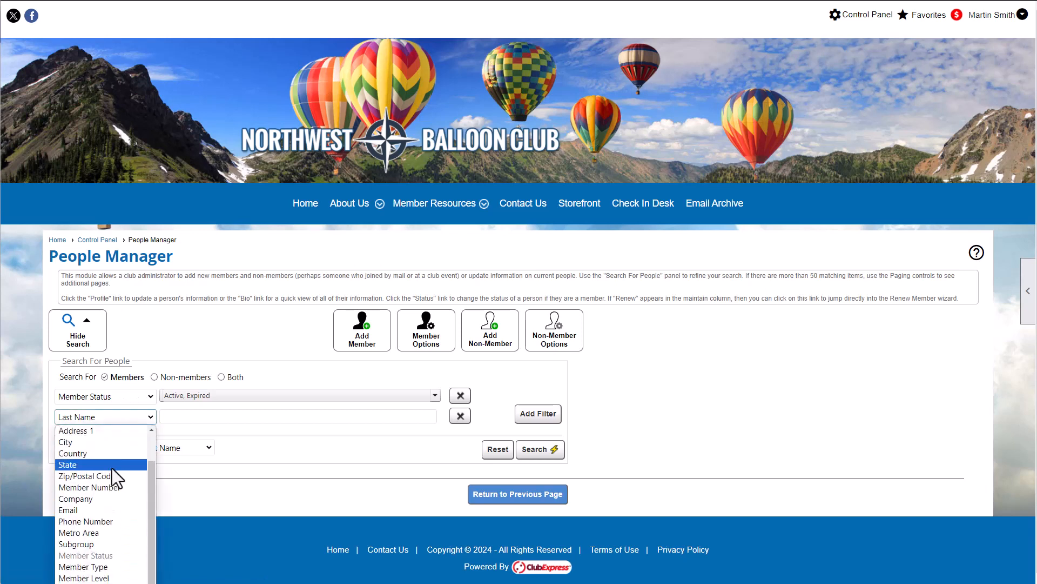
{"action": "left_click", "coordinate": [82, 567]}
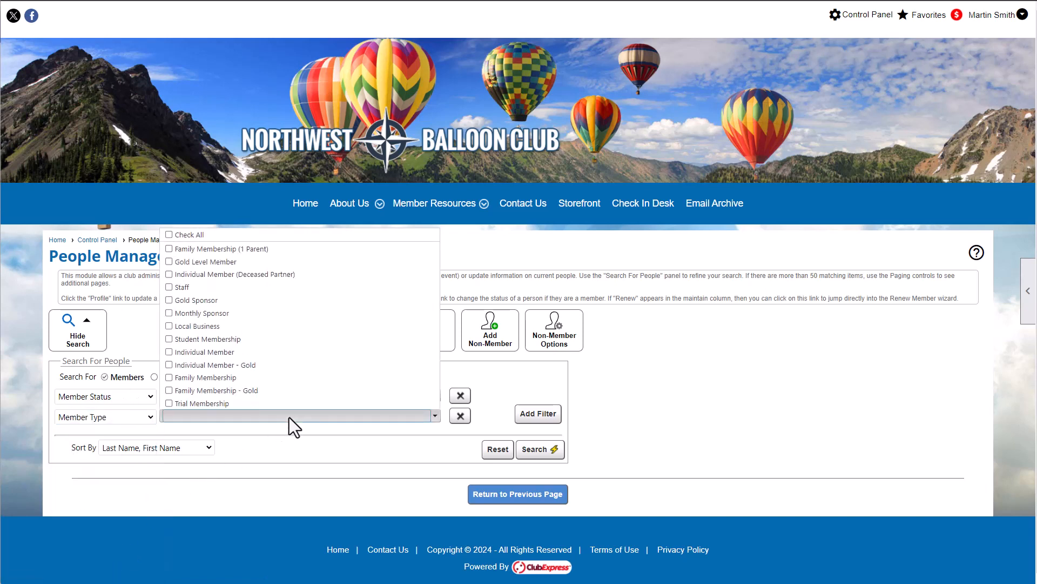
{"action": "left_click", "coordinate": [170, 376]}
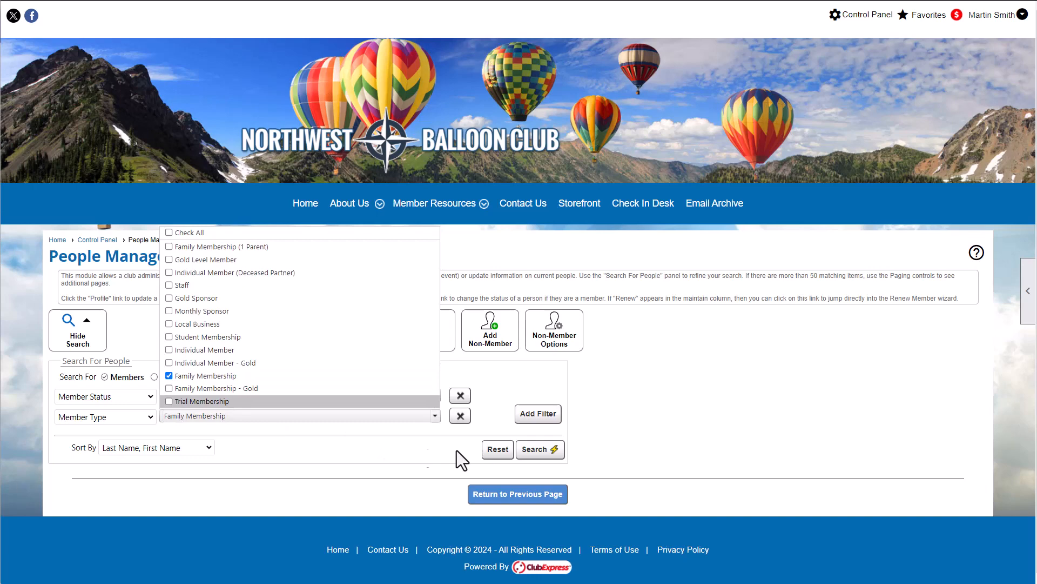
{"action": "left_click", "coordinate": [539, 449]}
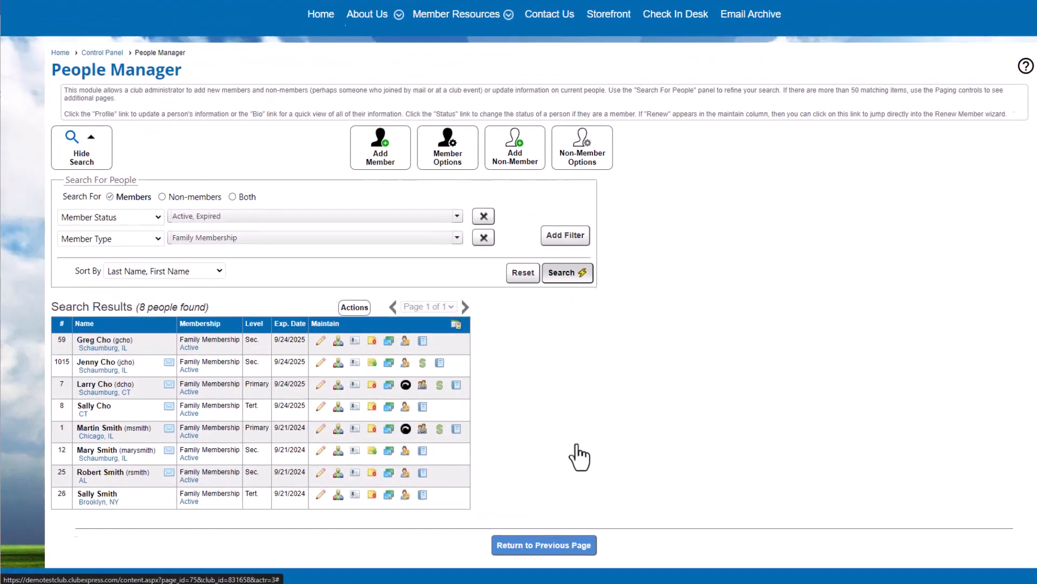
{"action": "scroll", "scroll_direction": "down", "scroll_amount": 3}
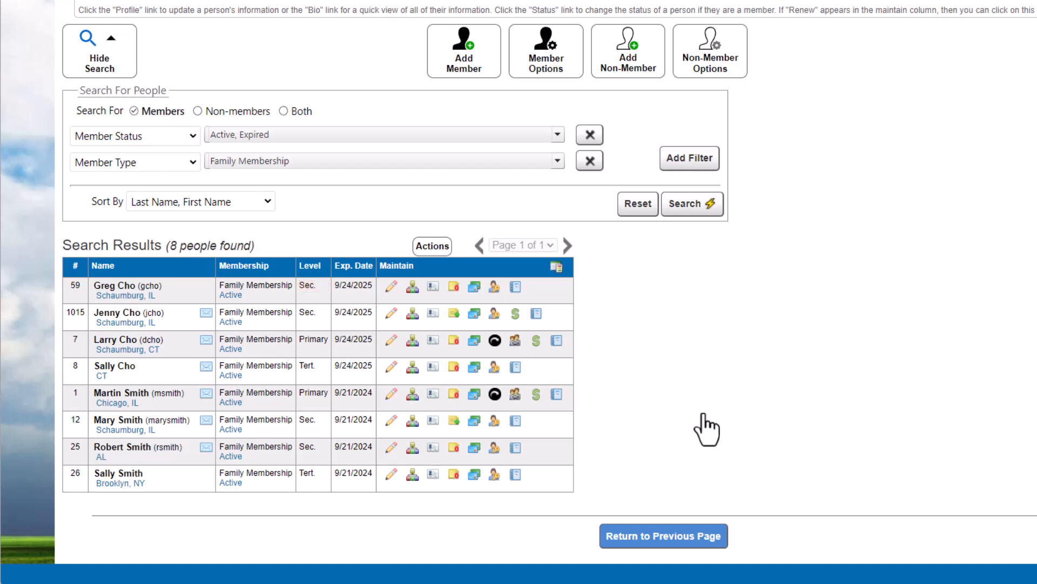
{"action": "mouse_move", "coordinate": [692, 420]}
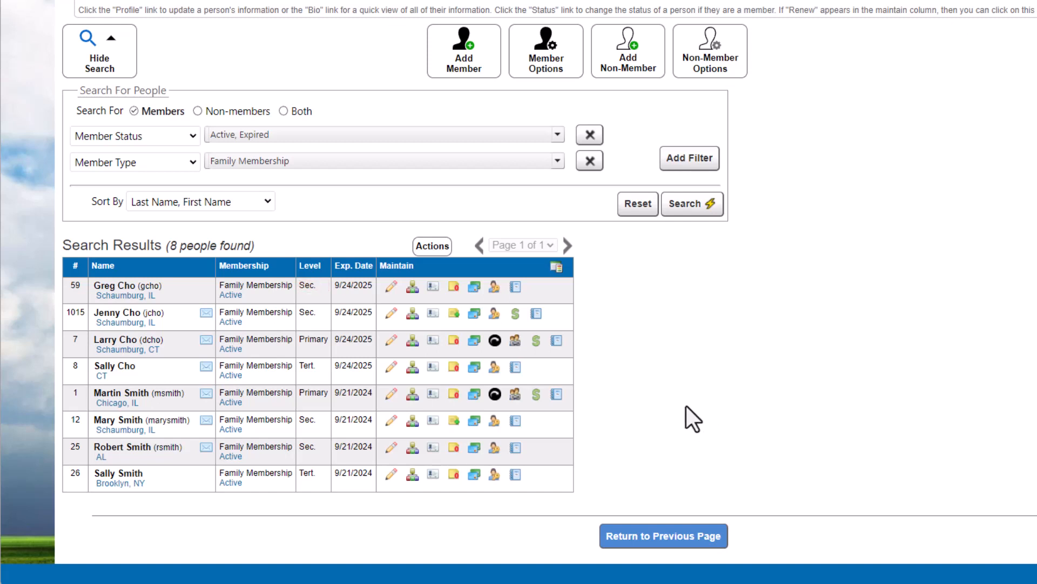
{"action": "mouse_move", "coordinate": [459, 335]}
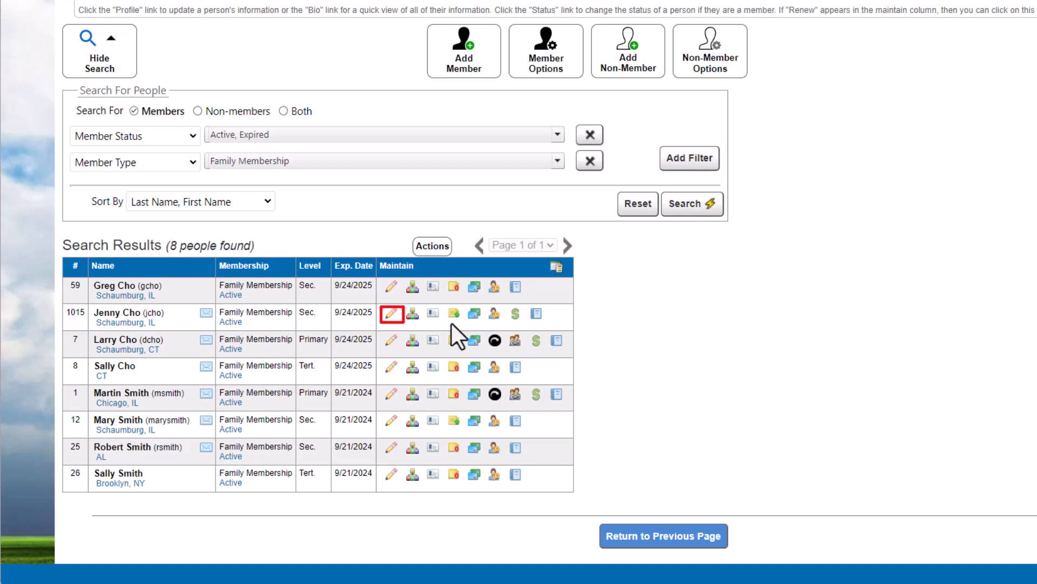
{"action": "left_click", "coordinate": [391, 312]}
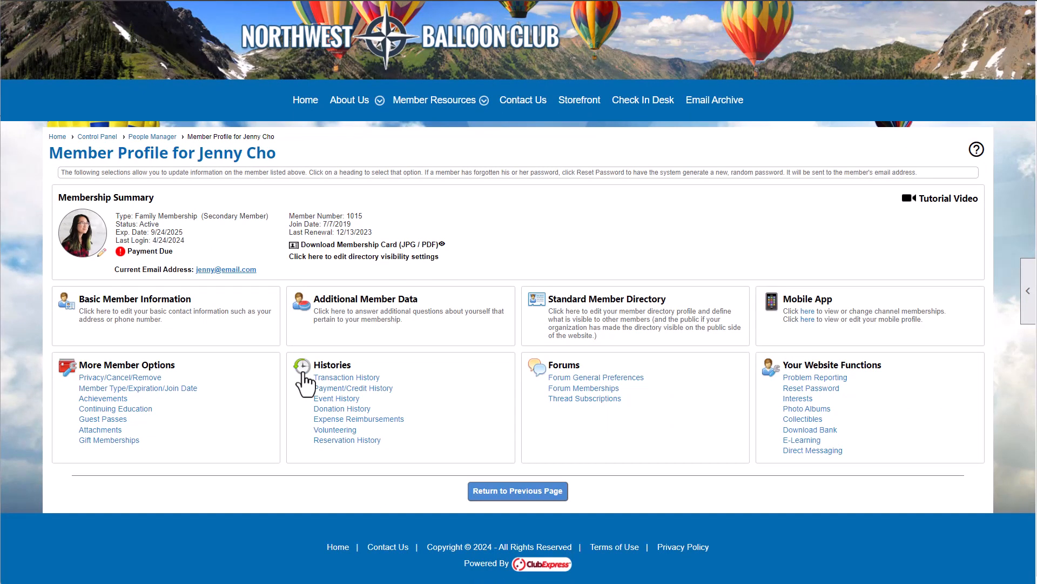
{"action": "mouse_move", "coordinate": [289, 380]}
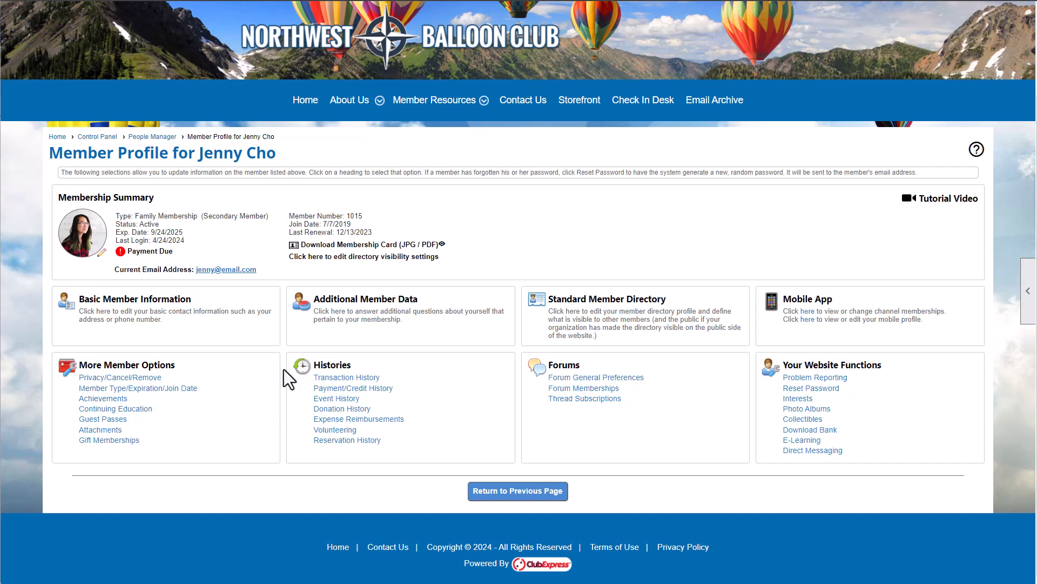
{"action": "mouse_move", "coordinate": [219, 347]}
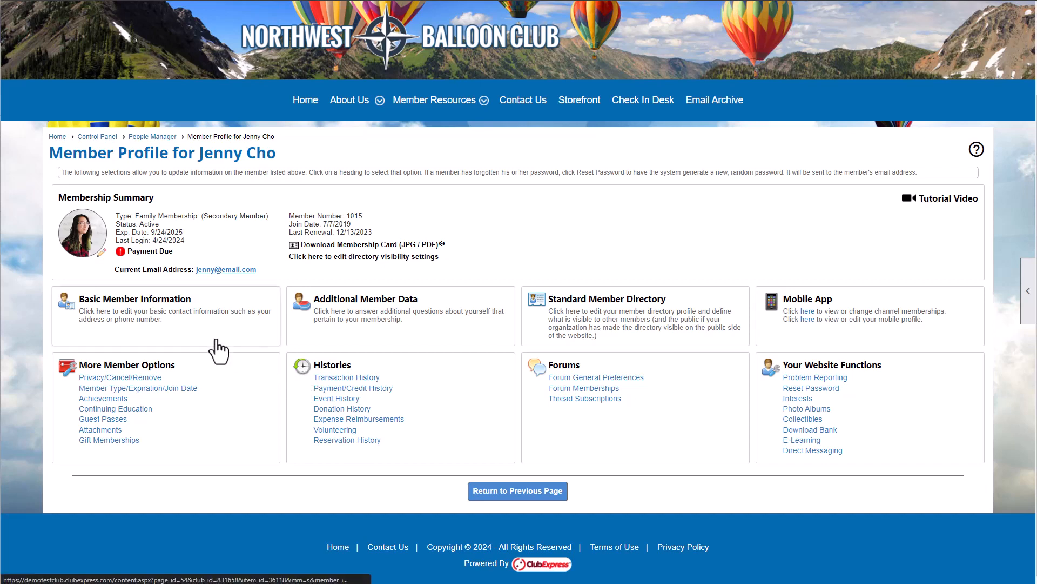
{"action": "left_click", "coordinate": [135, 298]}
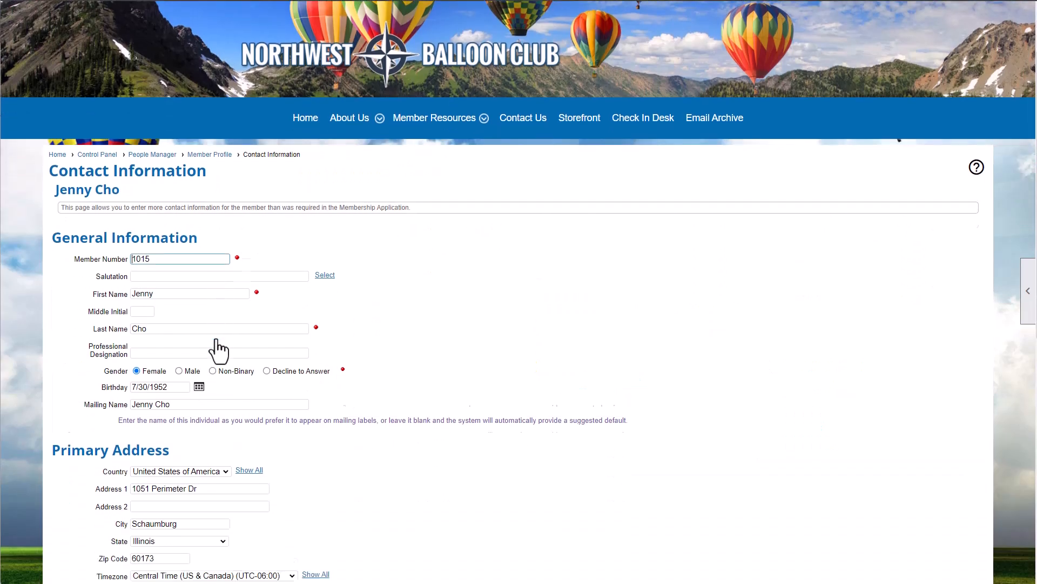
{"action": "scroll", "scroll_direction": "down", "scroll_amount": 3}
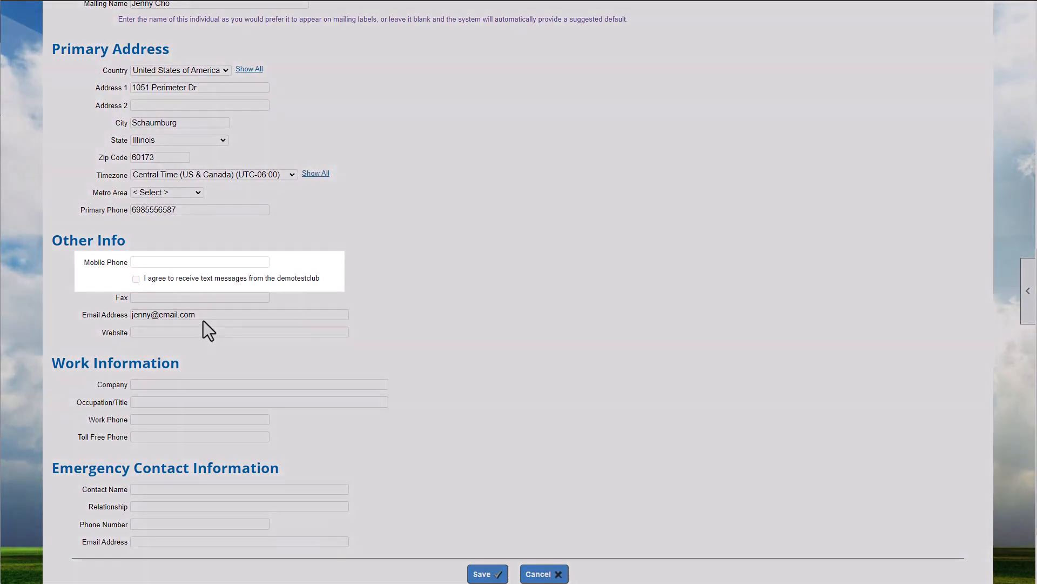
{"action": "mouse_move", "coordinate": [154, 295]}
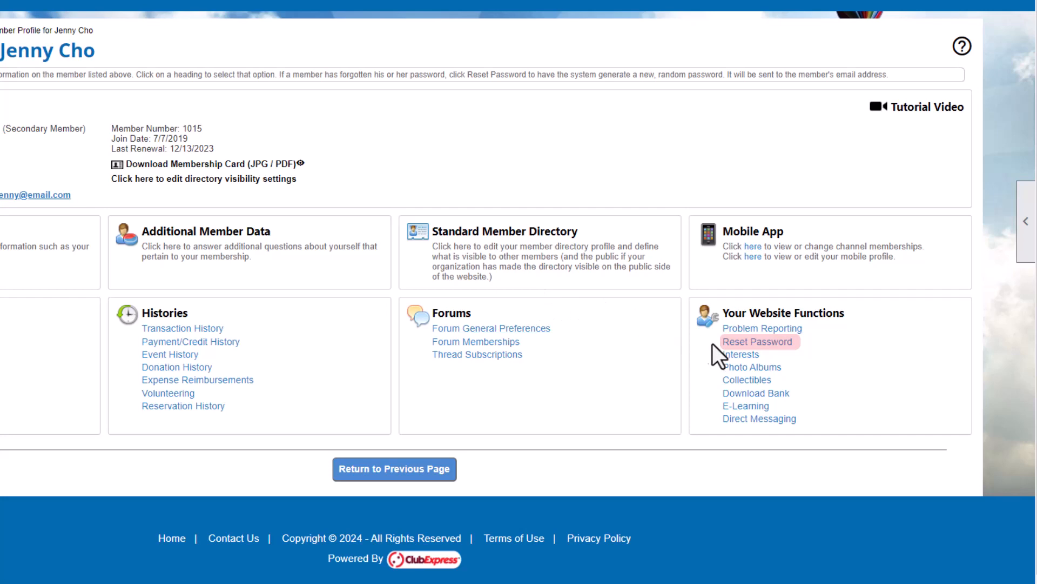
{"action": "mouse_move", "coordinate": [720, 359]}
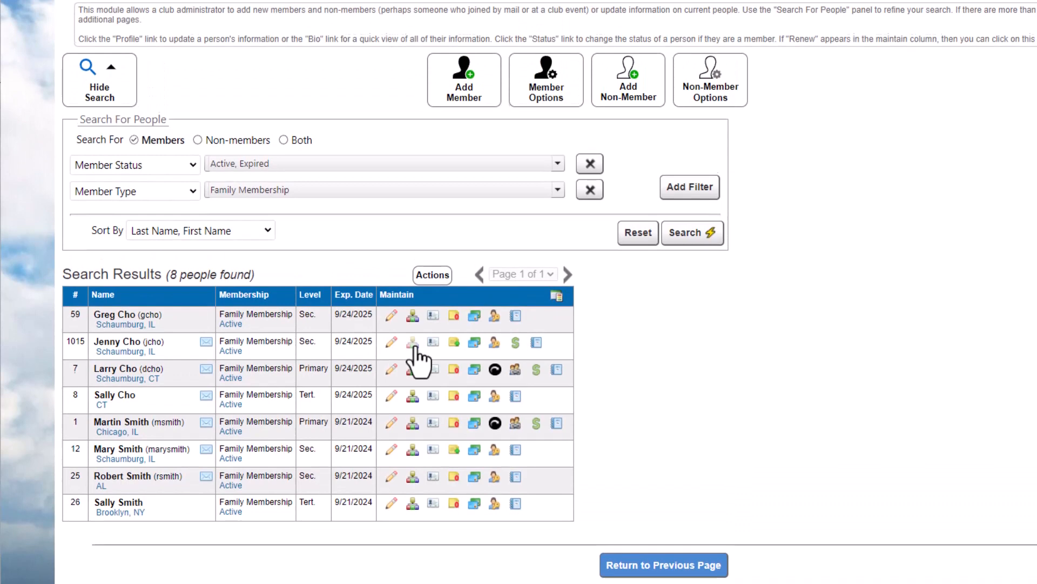
{"action": "left_click", "coordinate": [412, 342]}
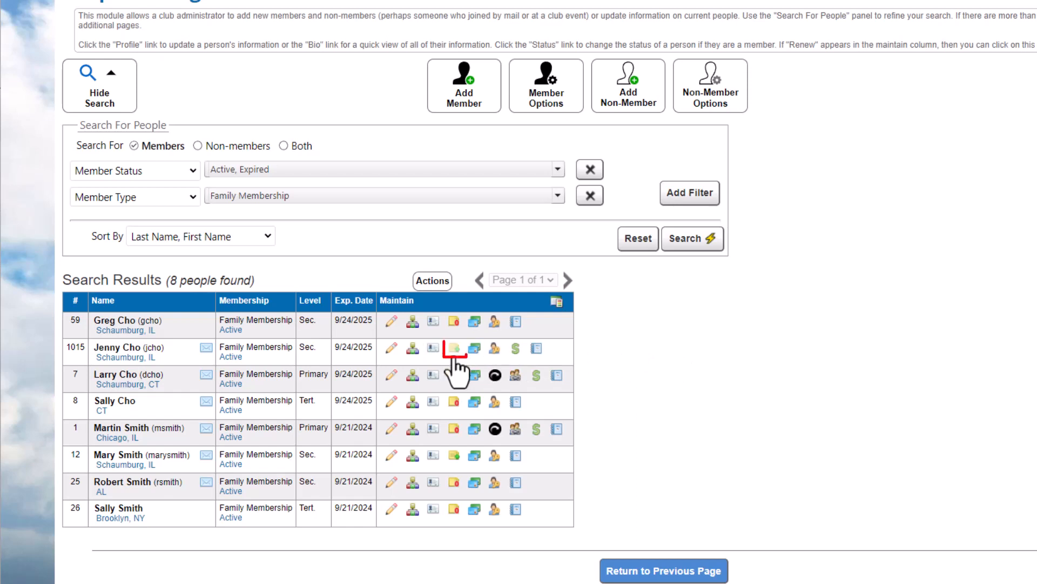
{"action": "left_click", "coordinate": [454, 349]}
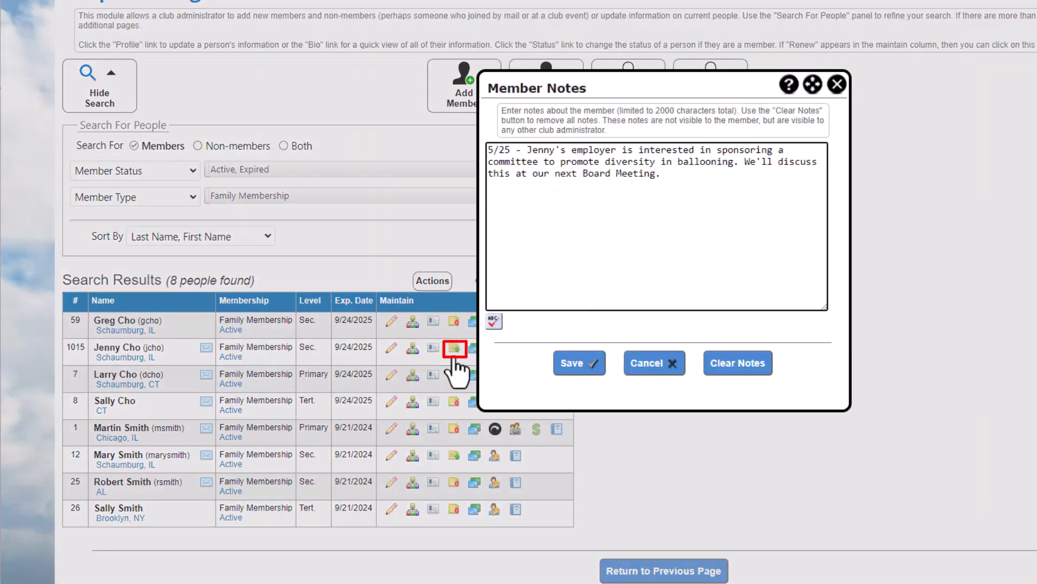
{"action": "mouse_move", "coordinate": [455, 366]}
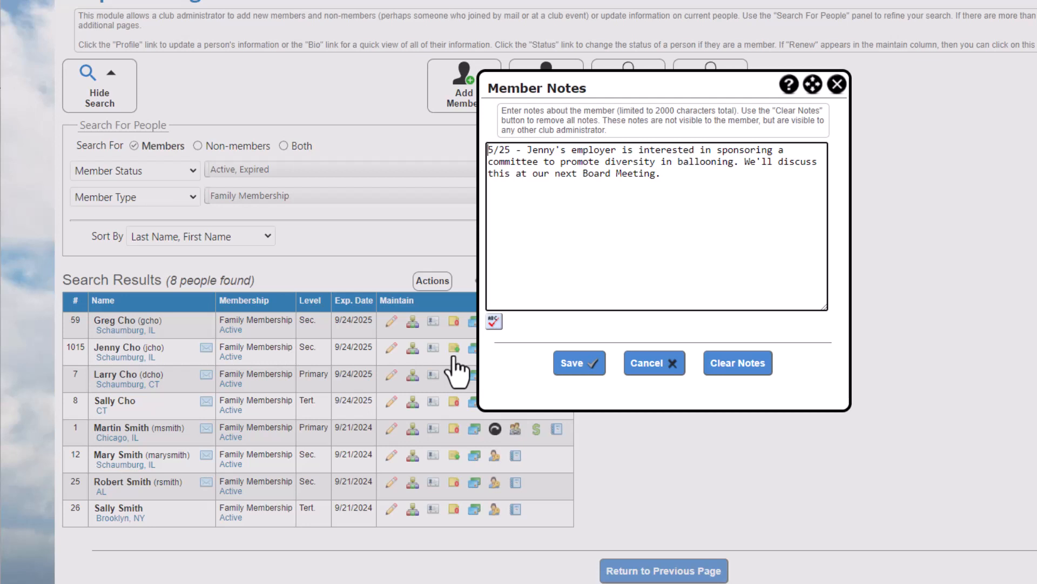
{"action": "mouse_move", "coordinate": [653, 362]}
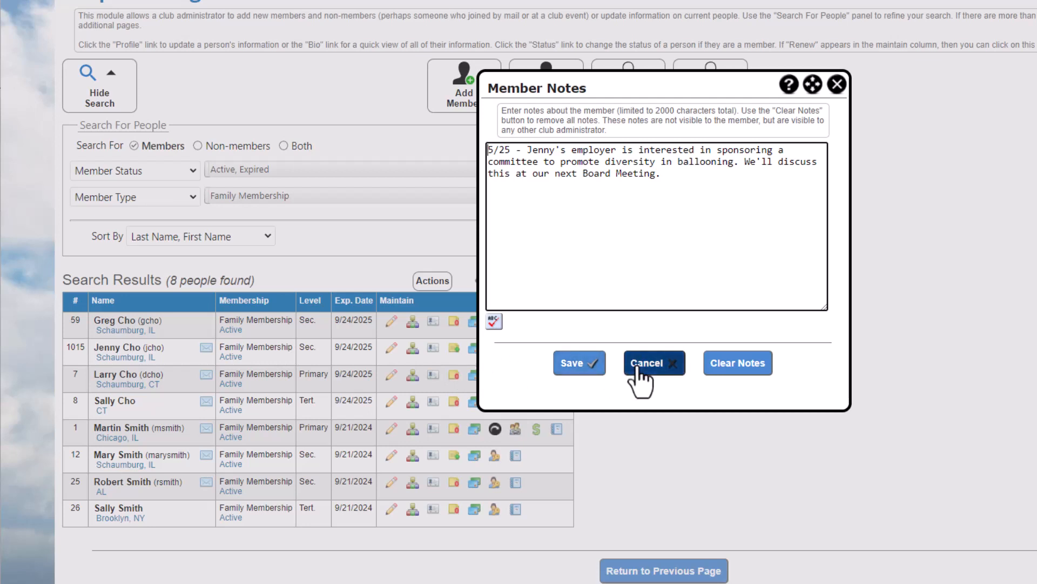
{"action": "left_click", "coordinate": [648, 363]}
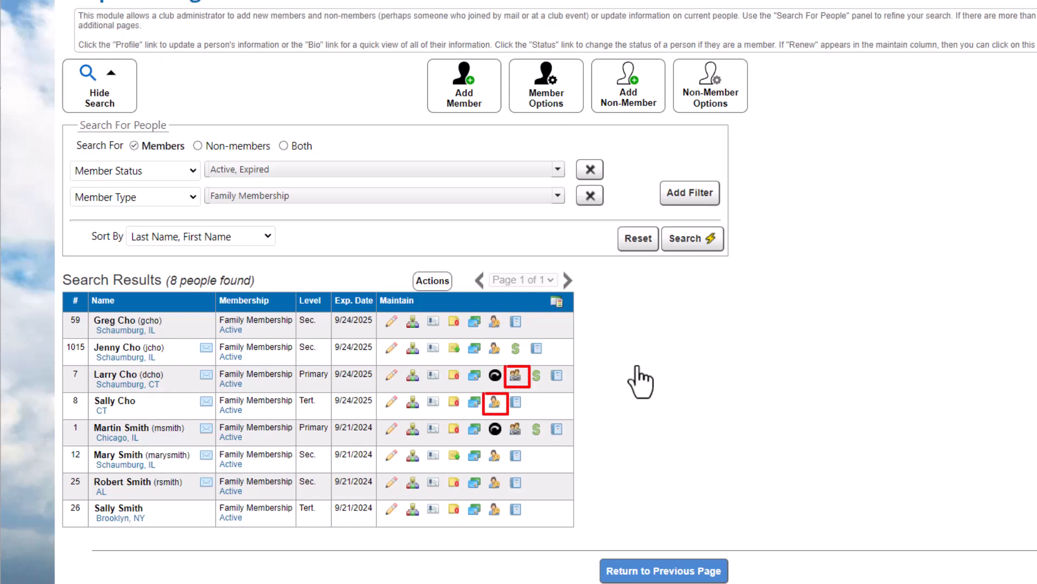
{"action": "scroll", "scroll_direction": "down", "scroll_amount": 3}
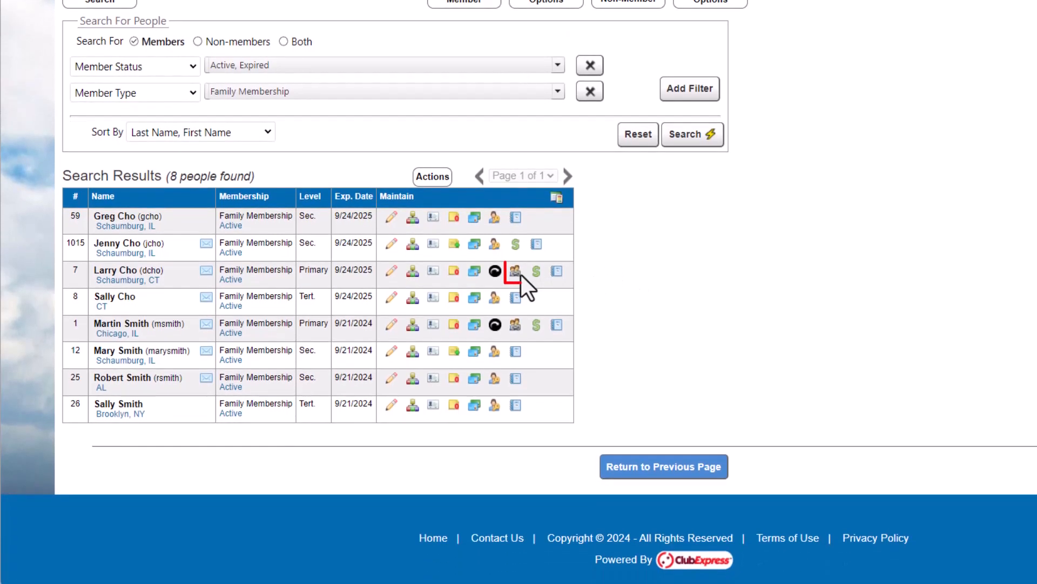
{"action": "left_click", "coordinate": [515, 271]}
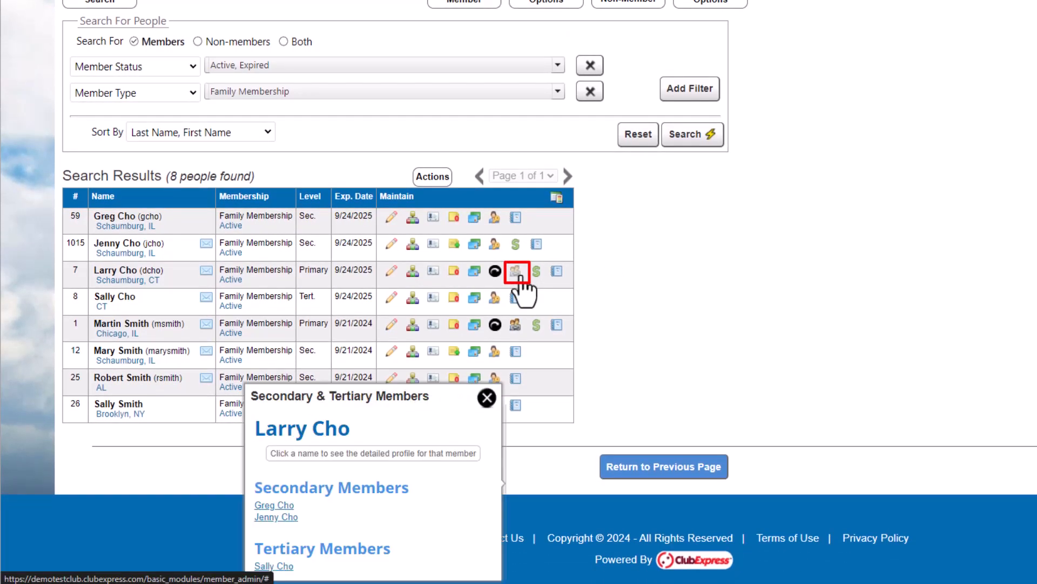
{"action": "mouse_move", "coordinate": [519, 325]}
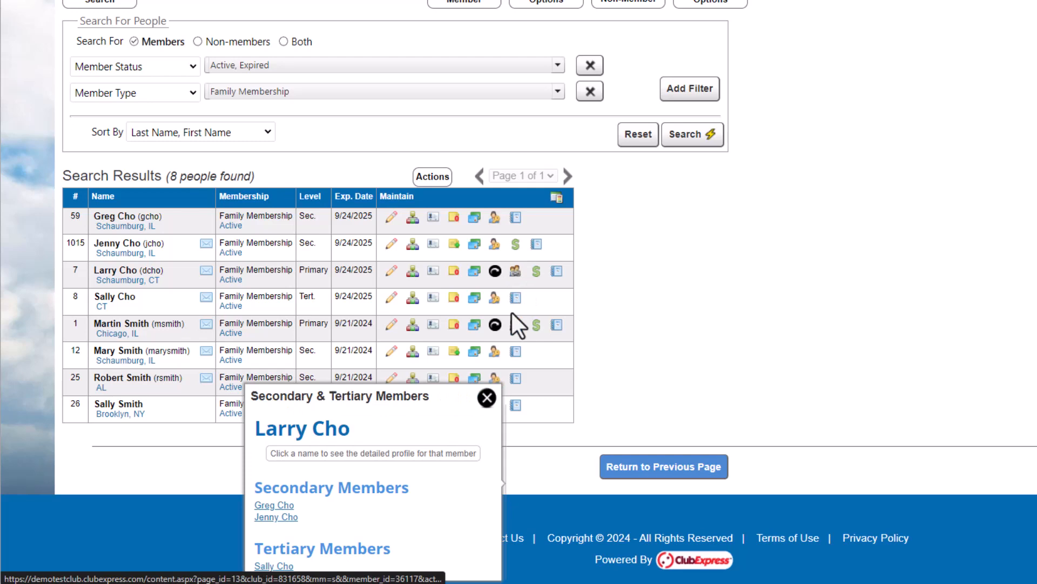
{"action": "left_click", "coordinate": [487, 397]}
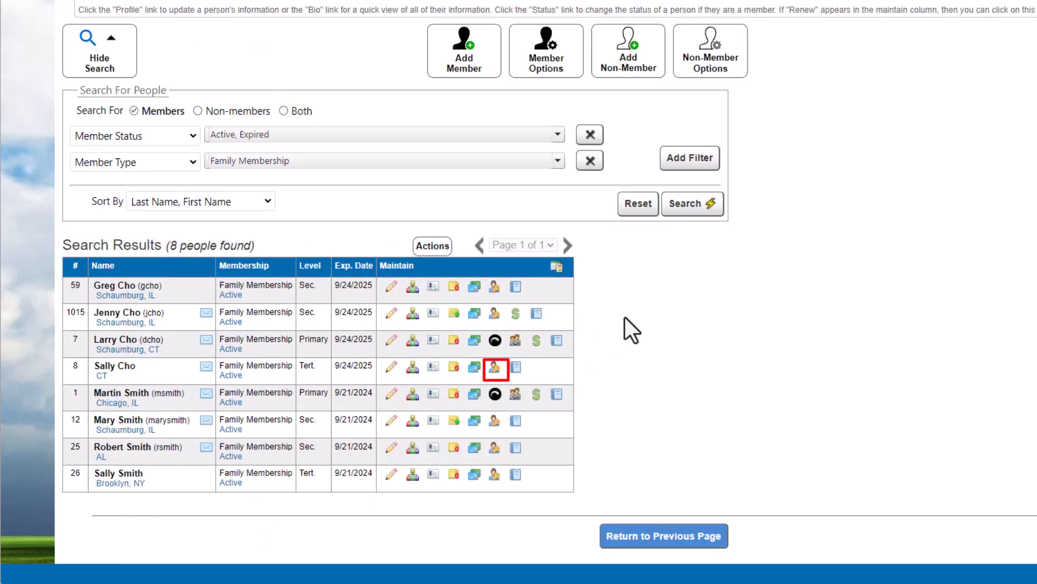
{"action": "mouse_move", "coordinate": [629, 331]}
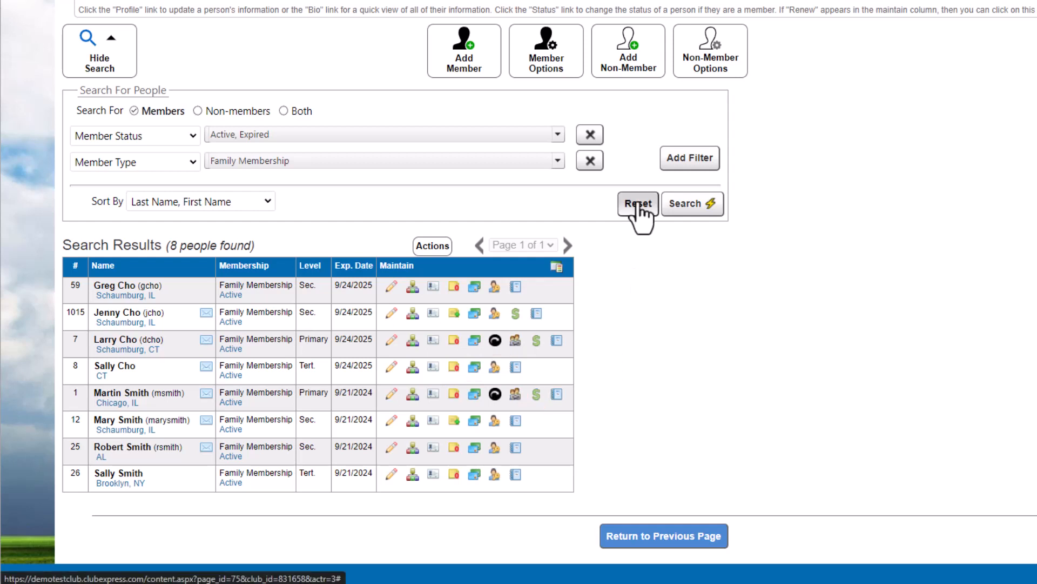
Reset the search and filter non-members by the Volunteer category.
{"action": "left_click", "coordinate": [197, 110]}
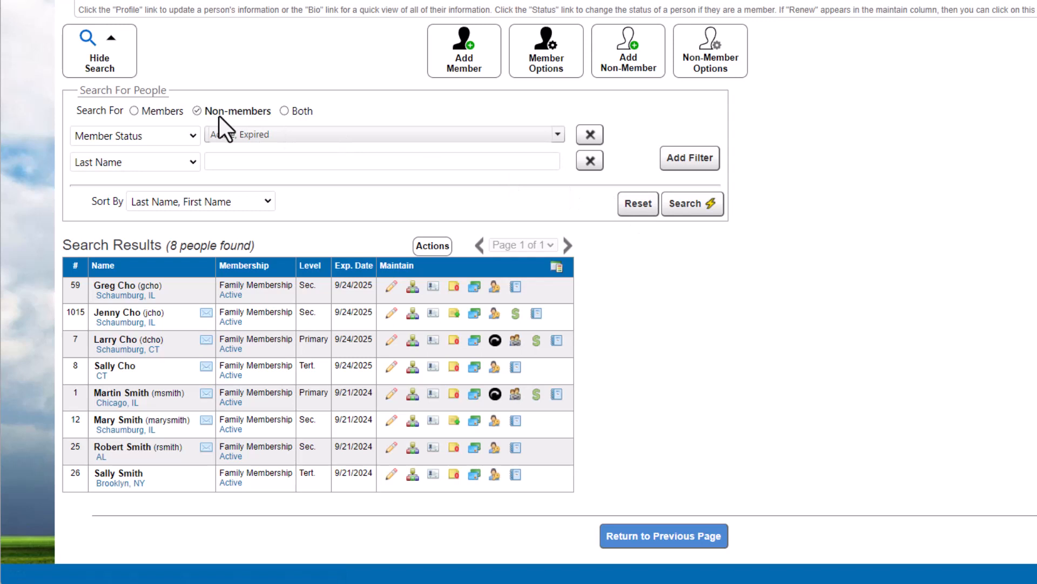
{"action": "left_click", "coordinate": [135, 162]}
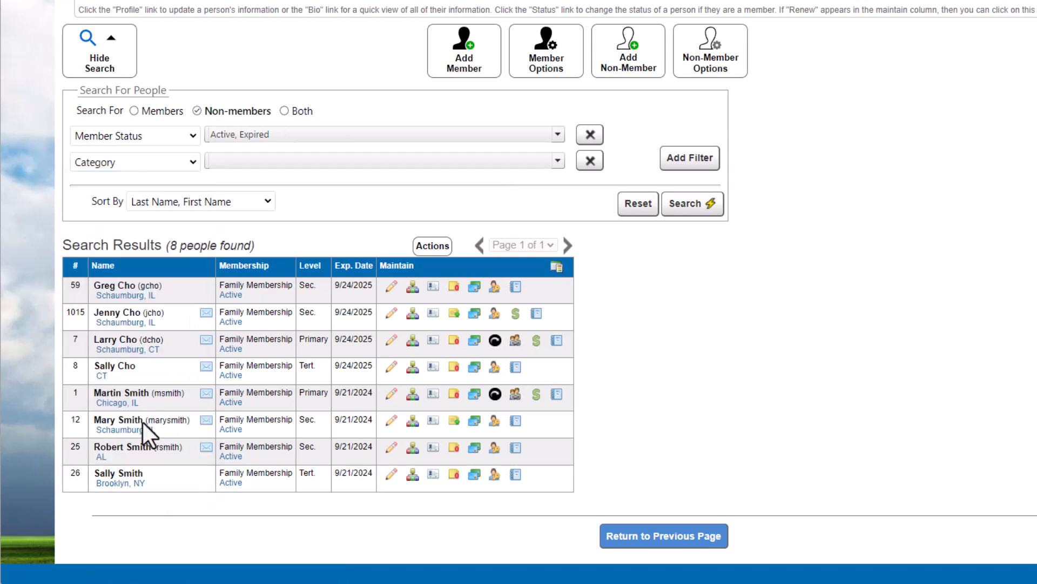
{"action": "left_click", "coordinate": [558, 160]}
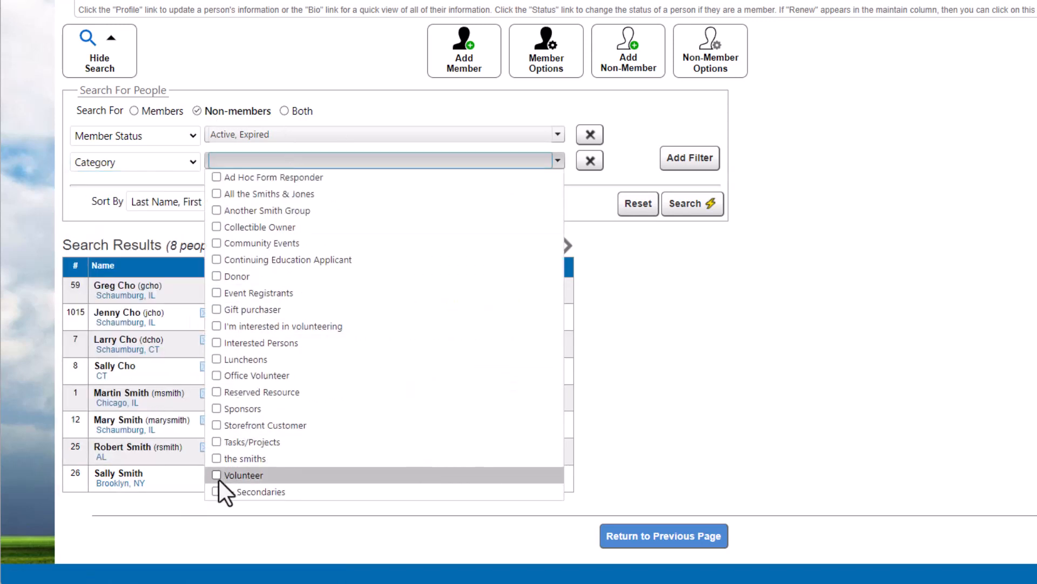
{"action": "left_click", "coordinate": [247, 474]}
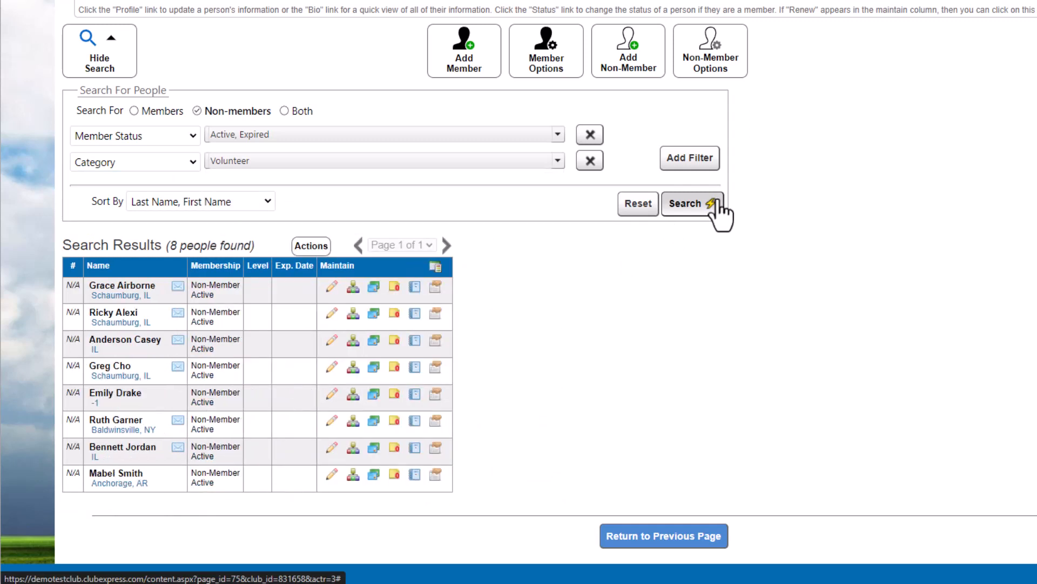
{"action": "mouse_move", "coordinate": [718, 277]}
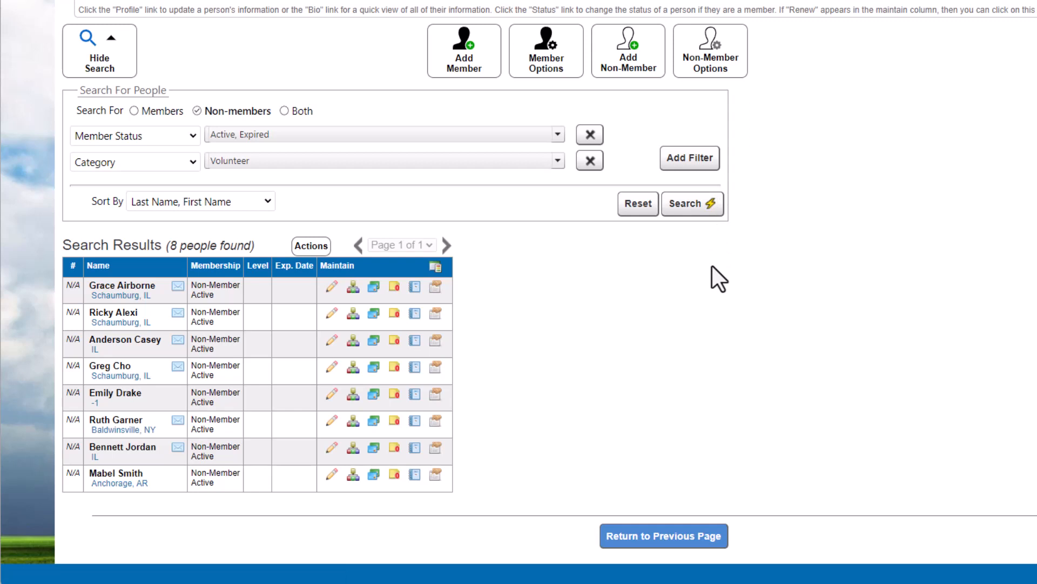
{"action": "mouse_move", "coordinate": [567, 293]}
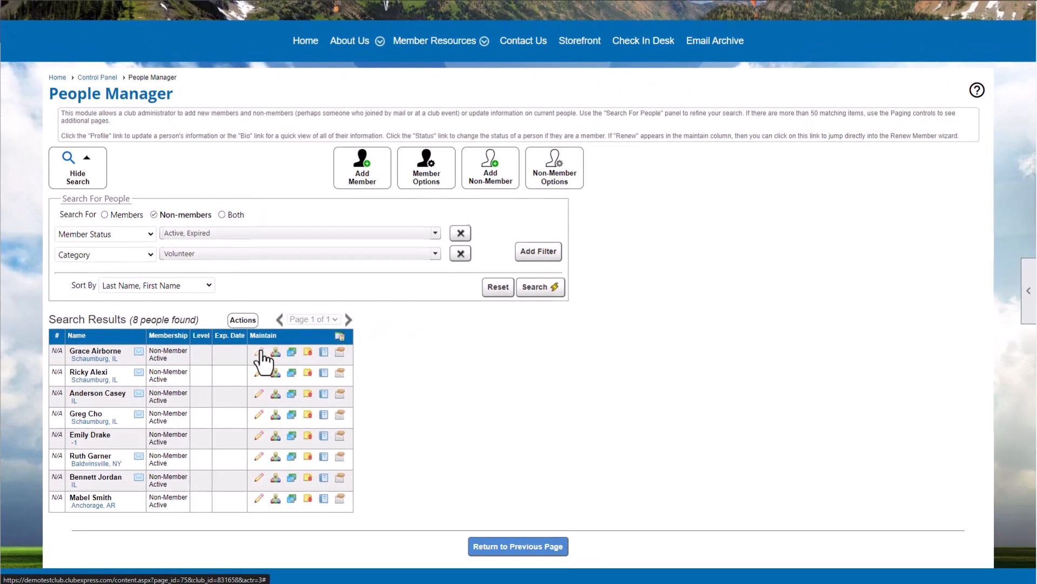
{"action": "left_click", "coordinate": [258, 352]}
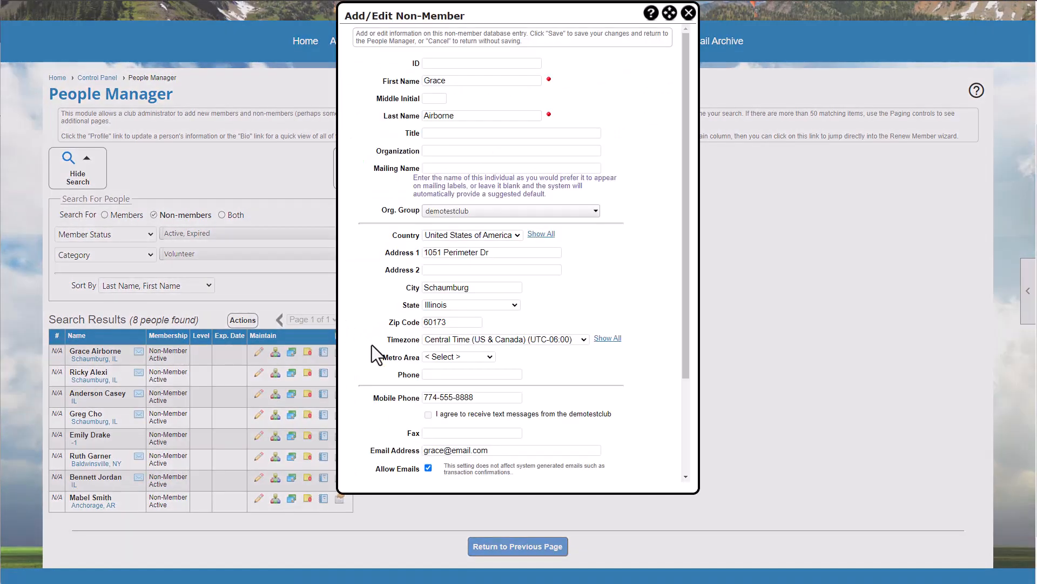
{"action": "scroll", "scroll_direction": "down", "scroll_amount": 3}
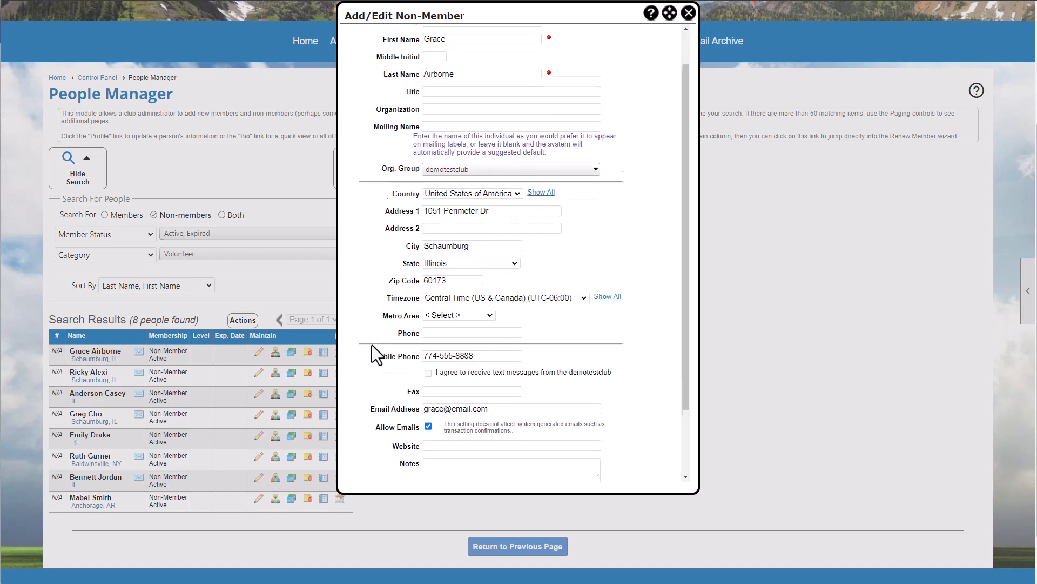
{"action": "scroll", "scroll_direction": "down", "scroll_amount": 3}
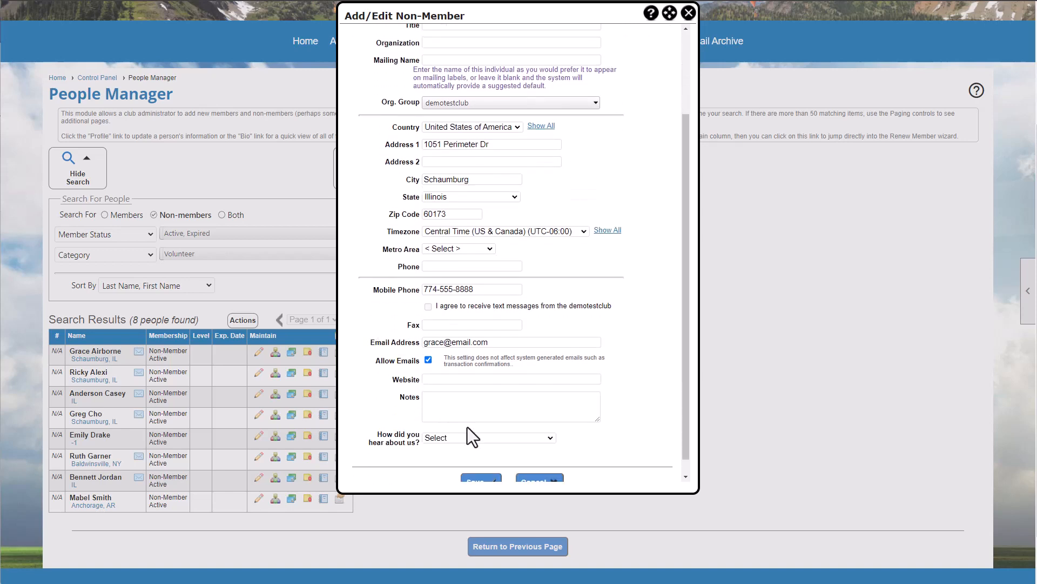
{"action": "left_click", "coordinate": [688, 13]}
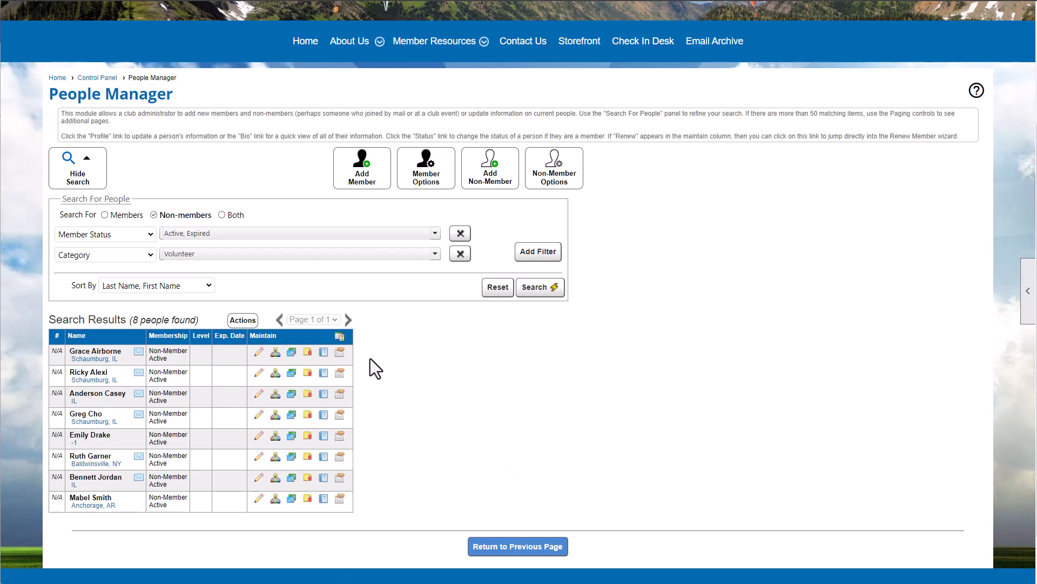
{"action": "scroll", "scroll_direction": "down", "scroll_amount": 3}
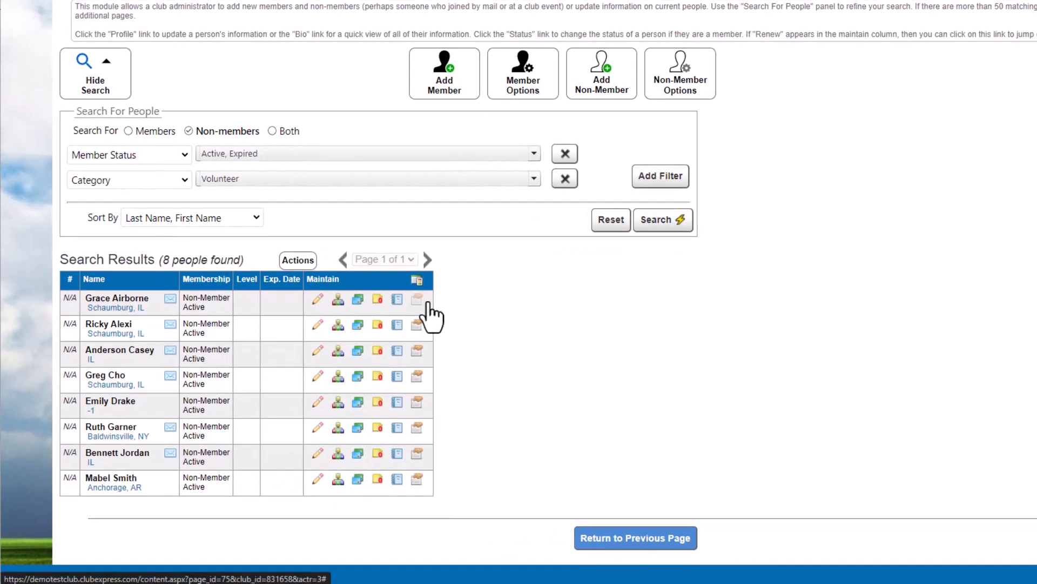
{"action": "left_click", "coordinate": [417, 298]}
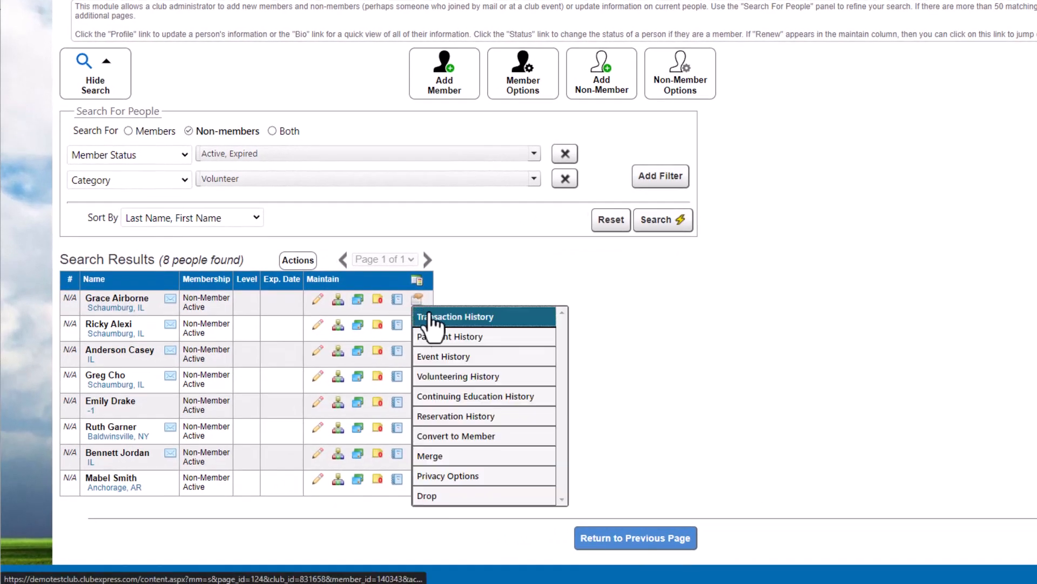